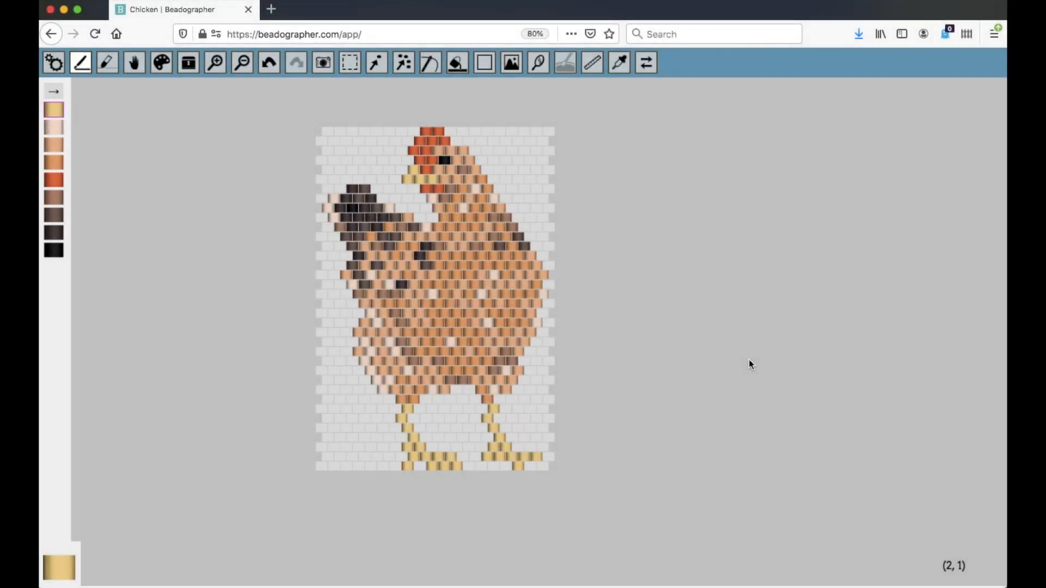
mouse_move(188, 62)
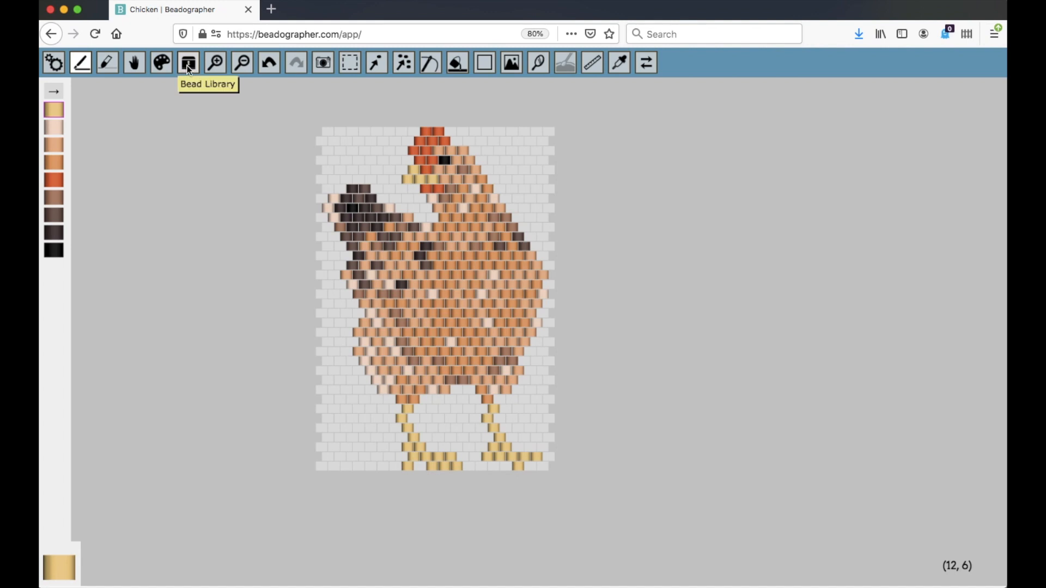
Shift the active colour's hue to green, making a pale green-blue palette colour
left_click(189, 63)
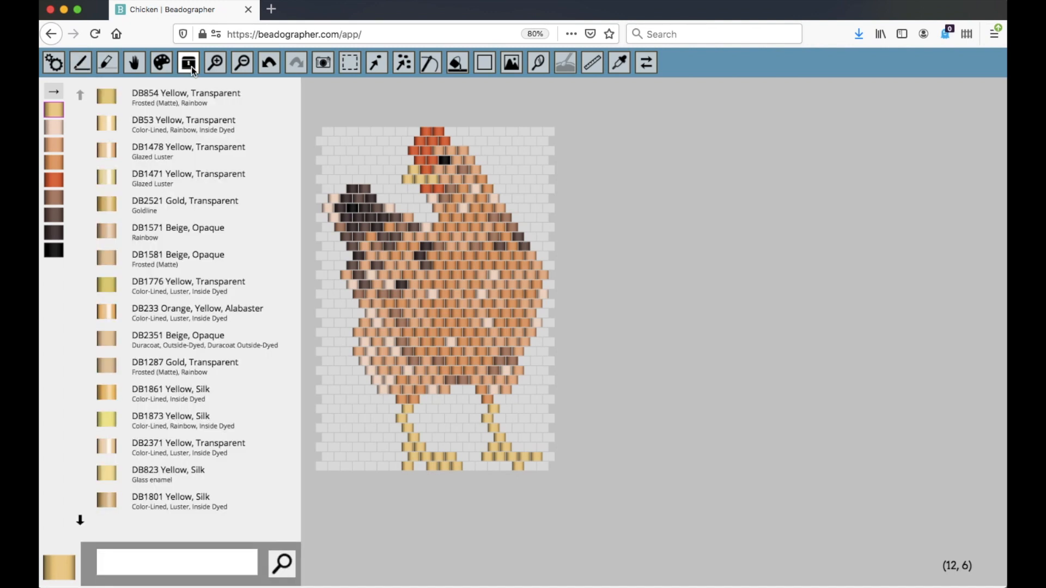
mouse_move(187, 99)
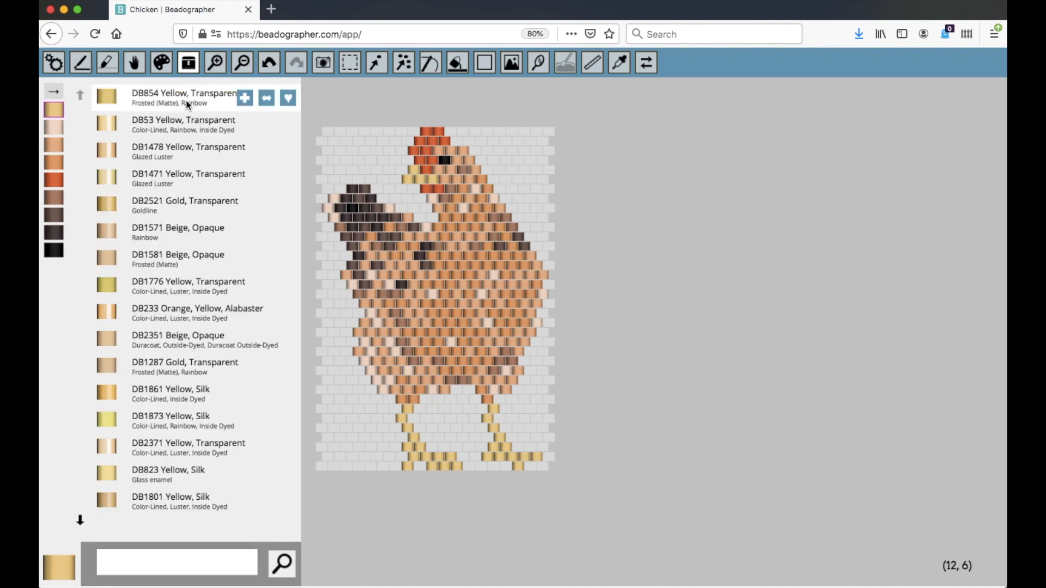
mouse_move(200, 286)
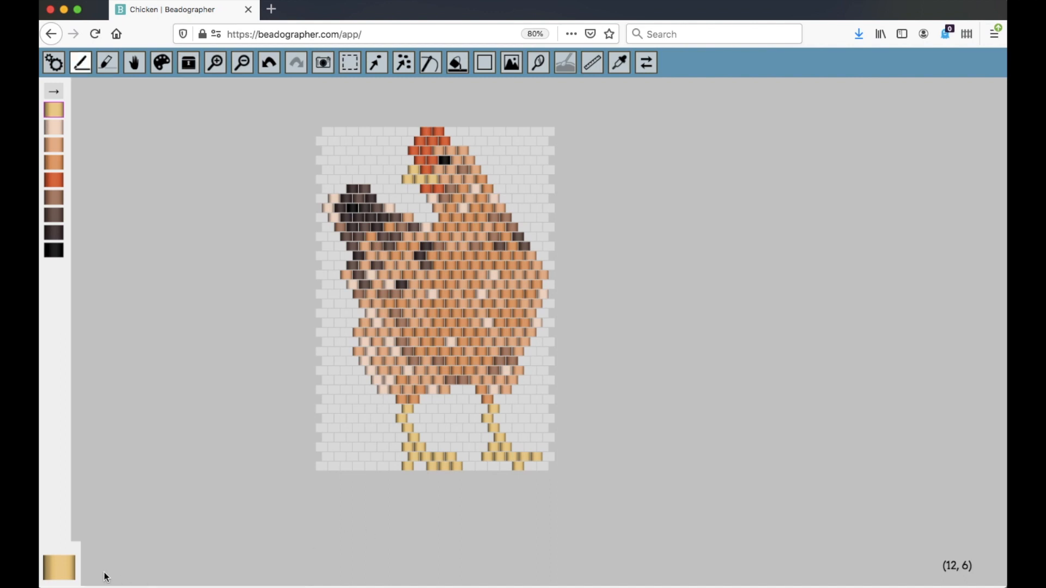
left_click(160, 62)
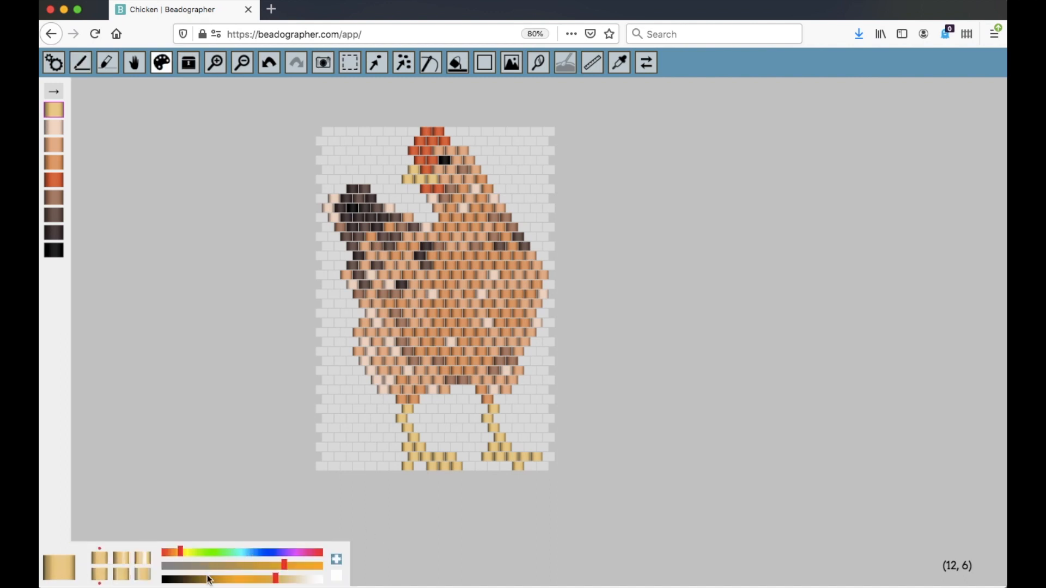
left_click_drag(270, 552, 237, 553)
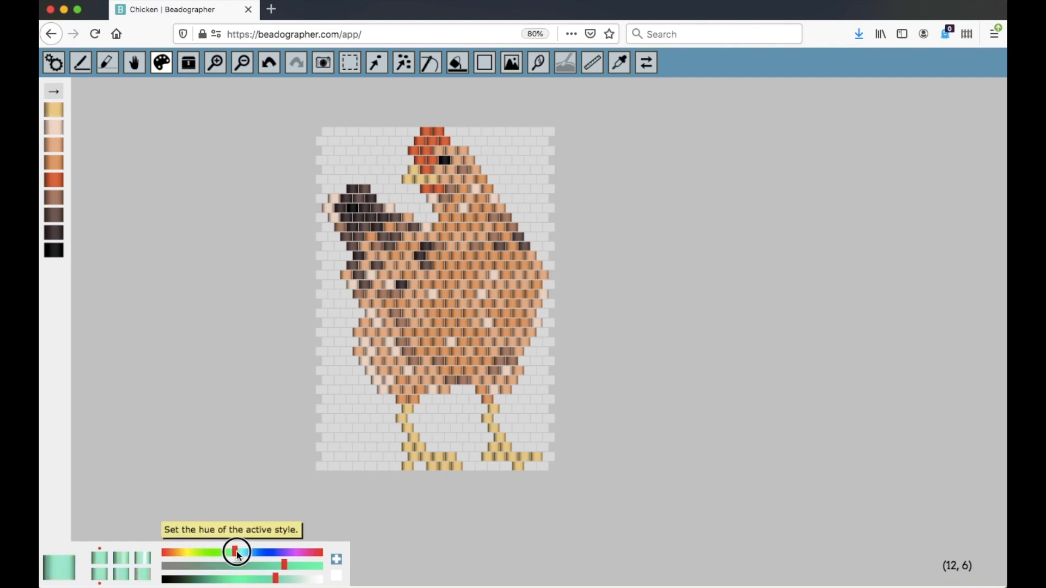
mouse_move(336, 559)
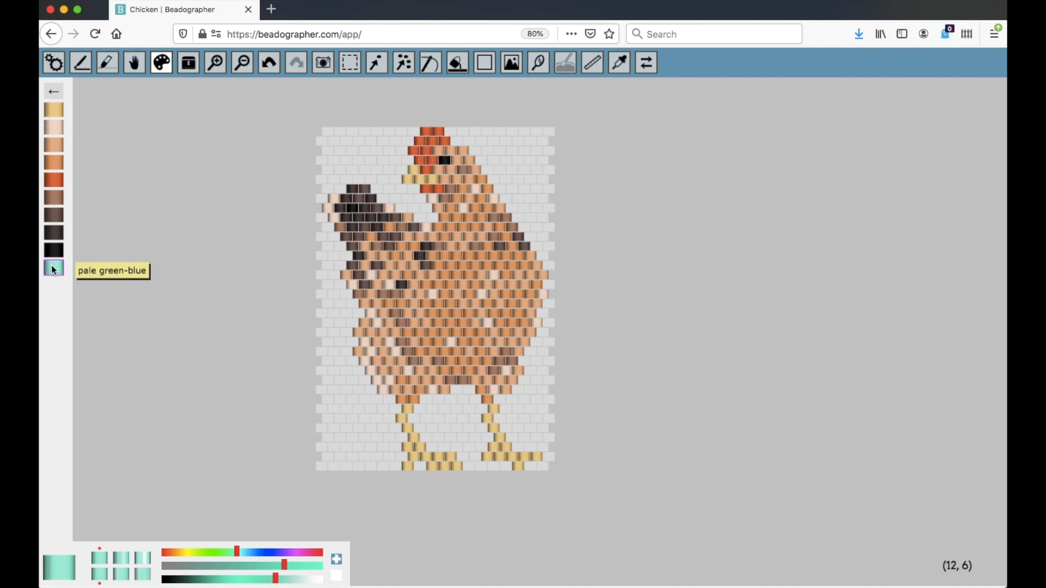
mouse_move(56, 272)
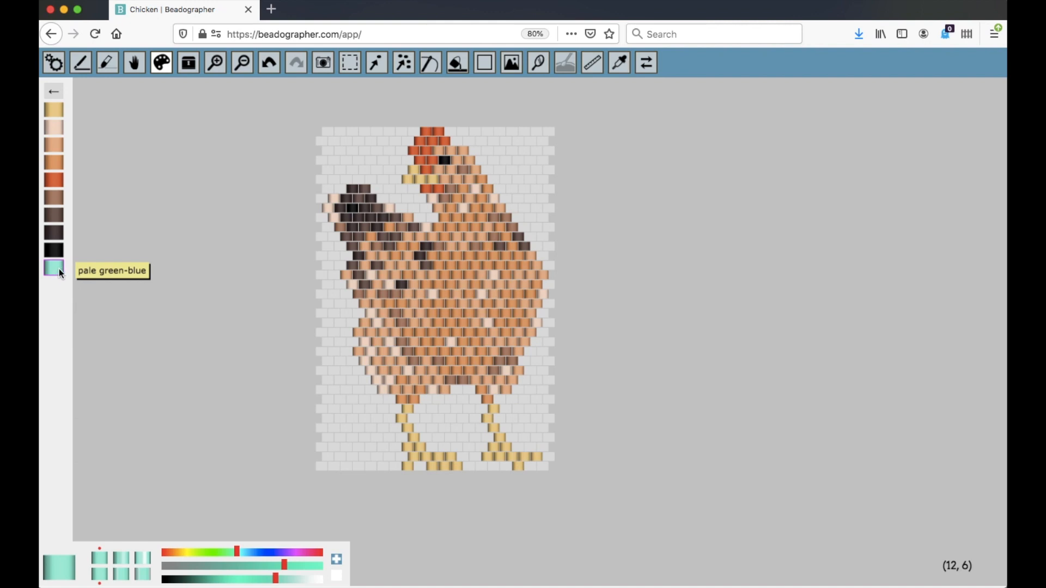
left_click(188, 62)
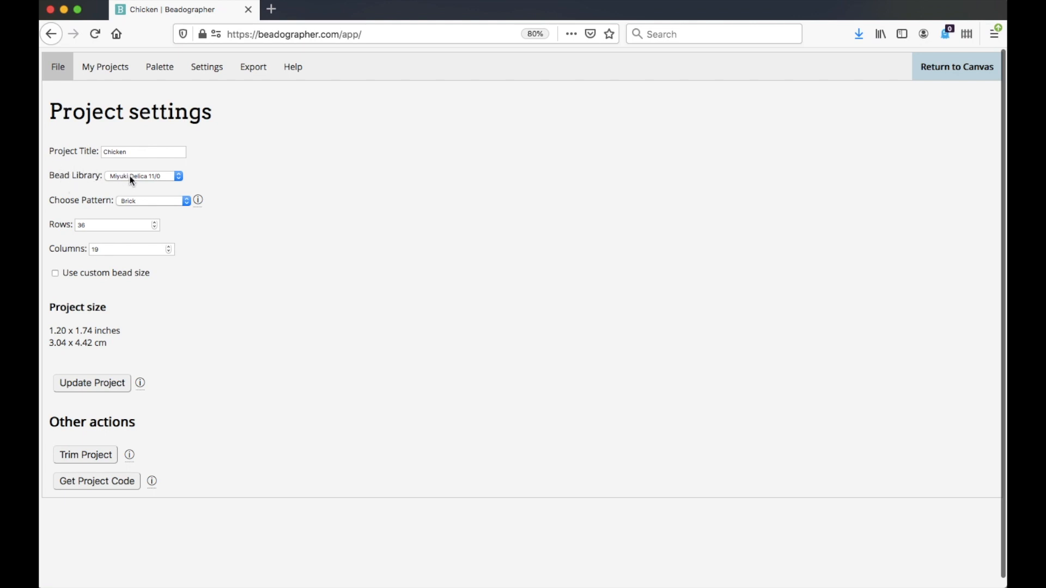
mouse_move(113, 184)
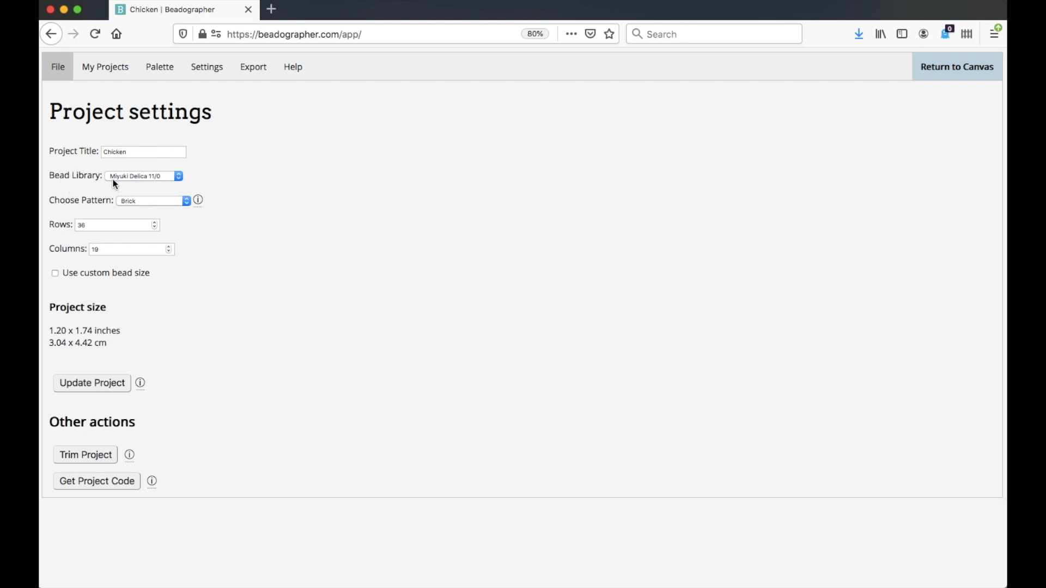
mouse_move(157, 185)
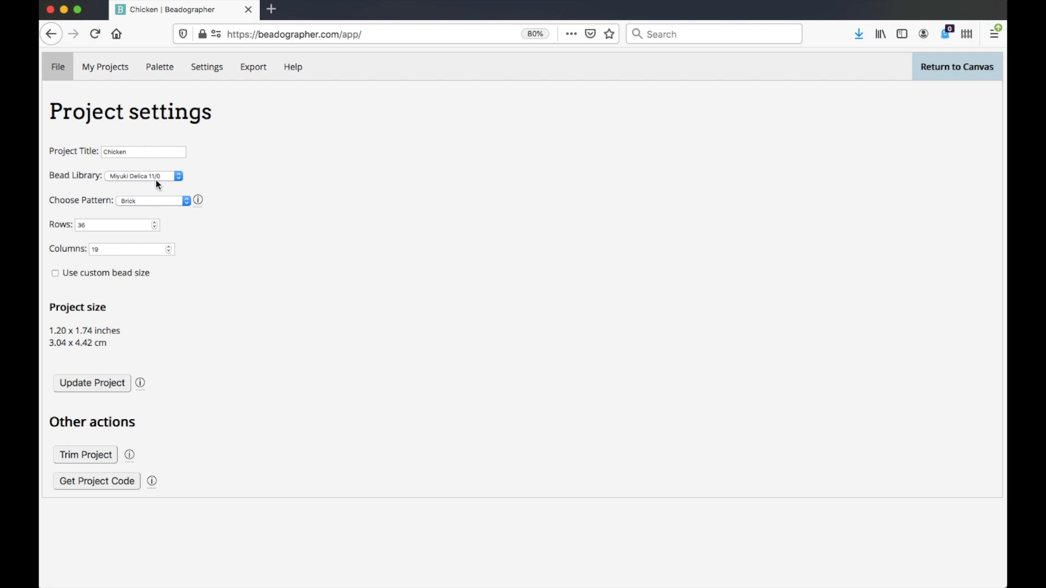
Leave the Miyuki Delica 11/0 project settings and return to the chicken canvas
left_click(956, 66)
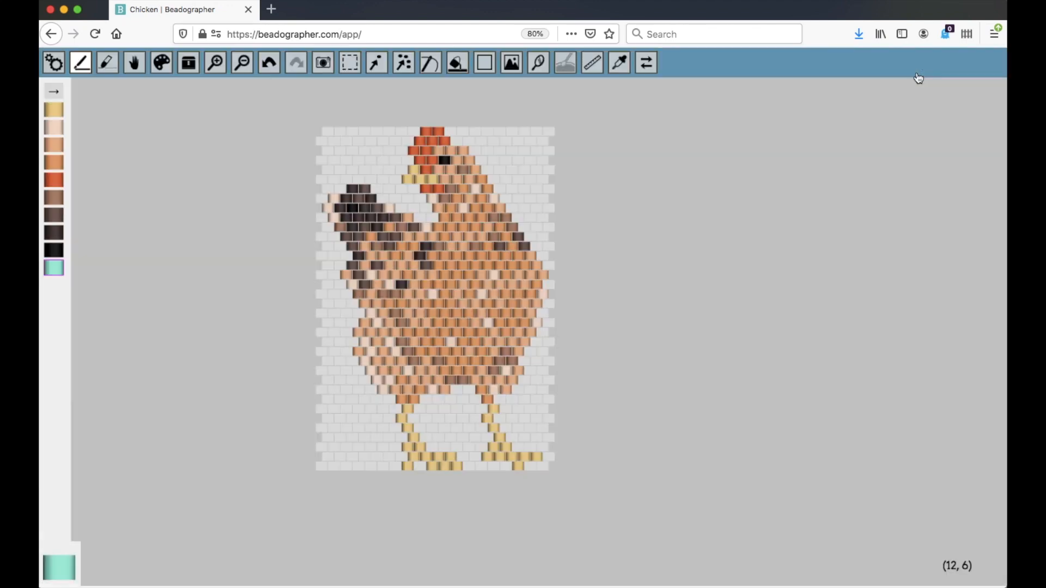
List the Delica beads matching the pale green-blue palette colour
left_click(188, 62)
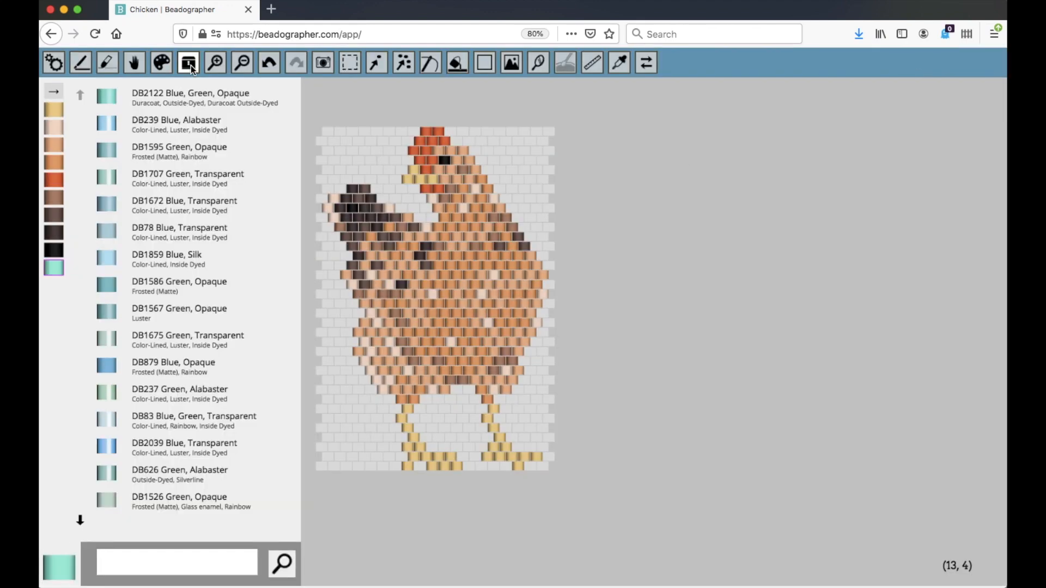
mouse_move(140, 99)
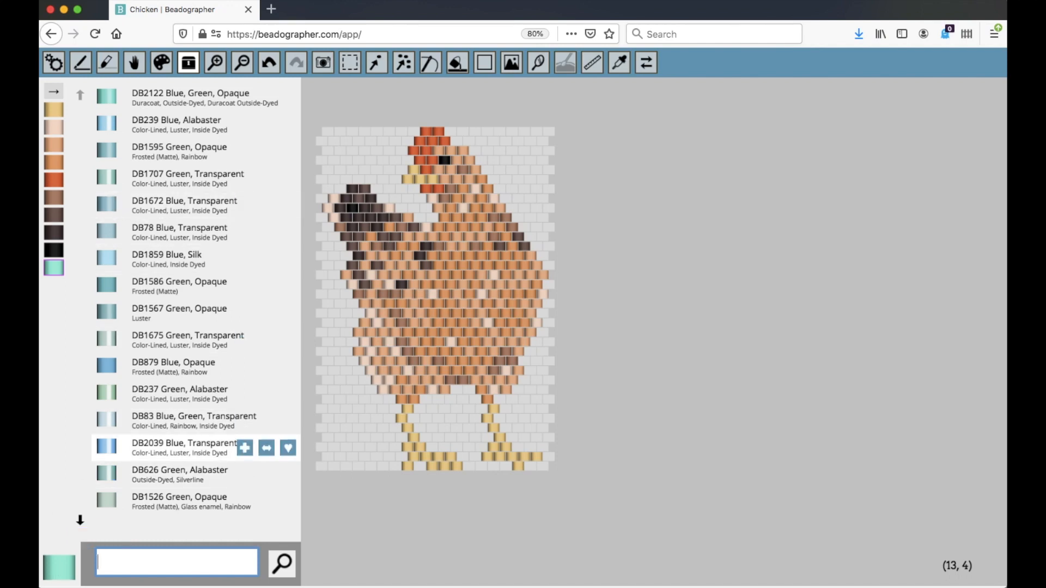
mouse_move(57, 567)
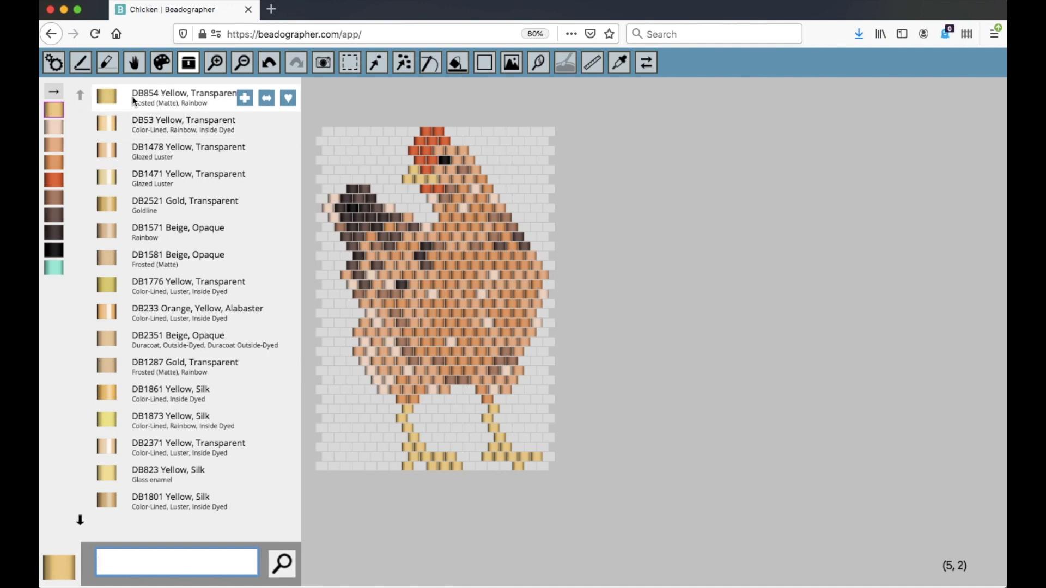
mouse_move(152, 158)
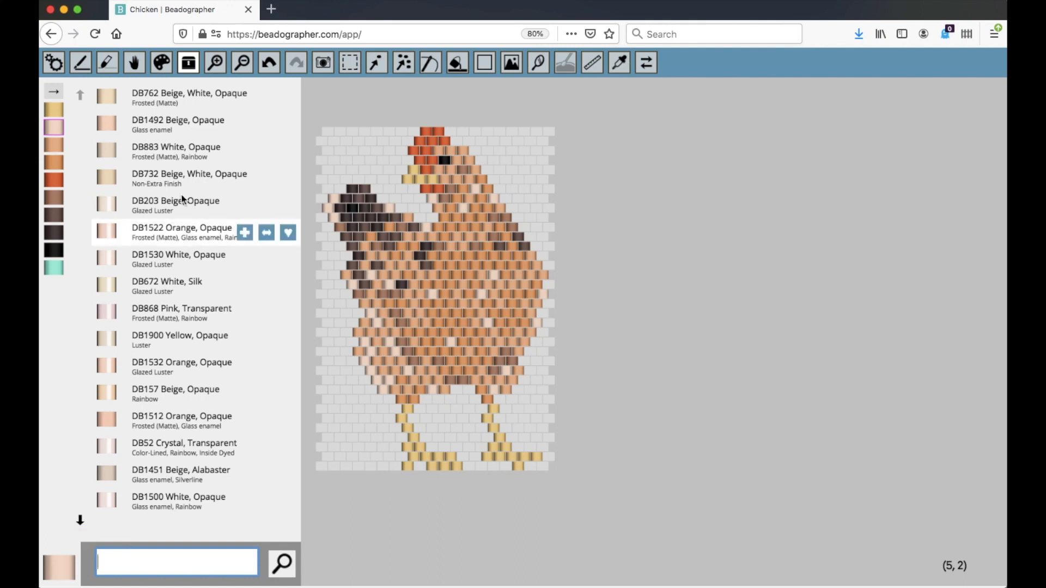
mouse_move(199, 321)
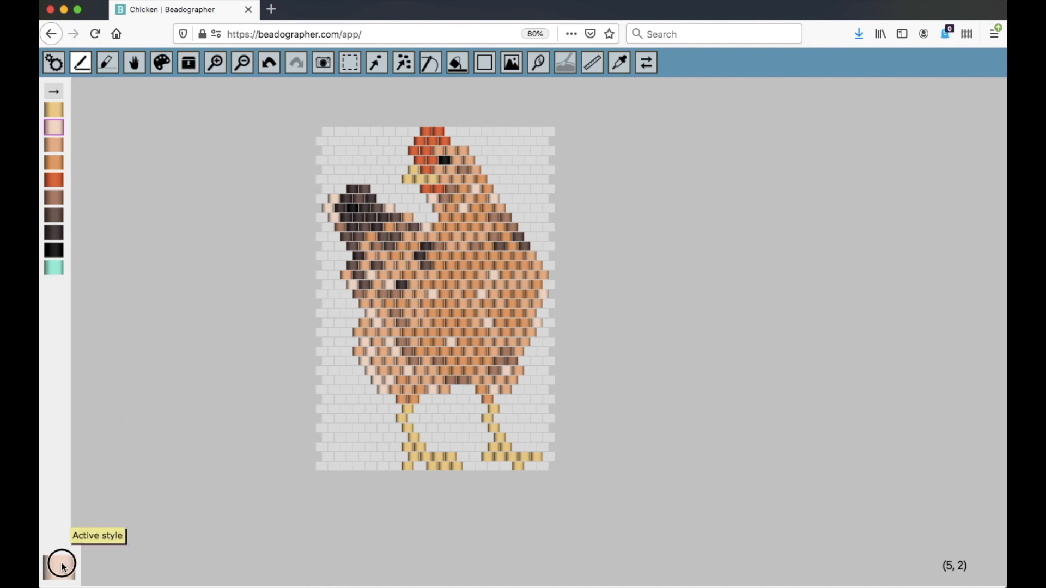
Turn the active colour into a dark navy blue and list matching Delica beads
left_click(161, 62)
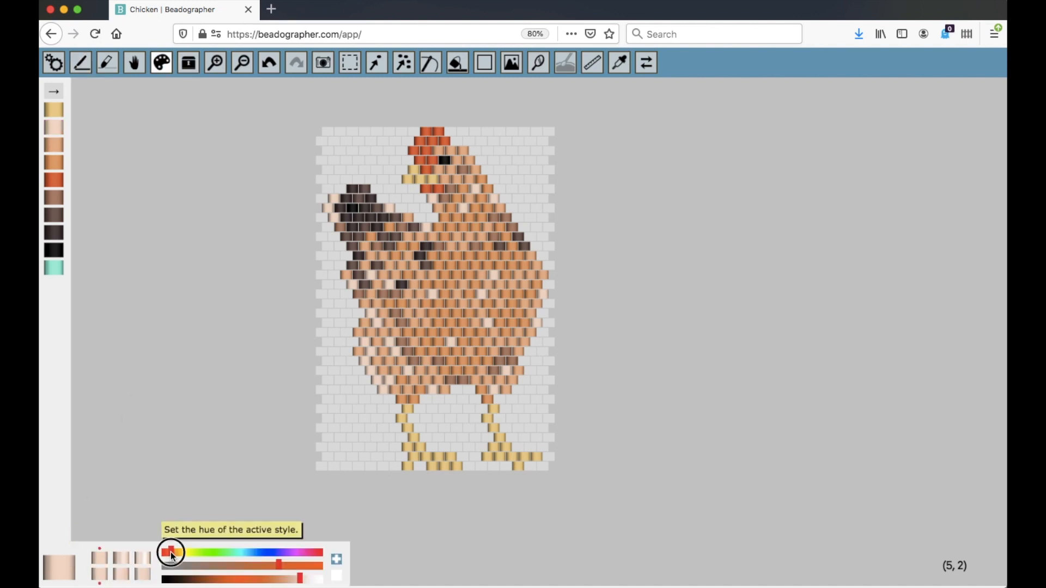
left_click_drag(170, 552, 265, 552)
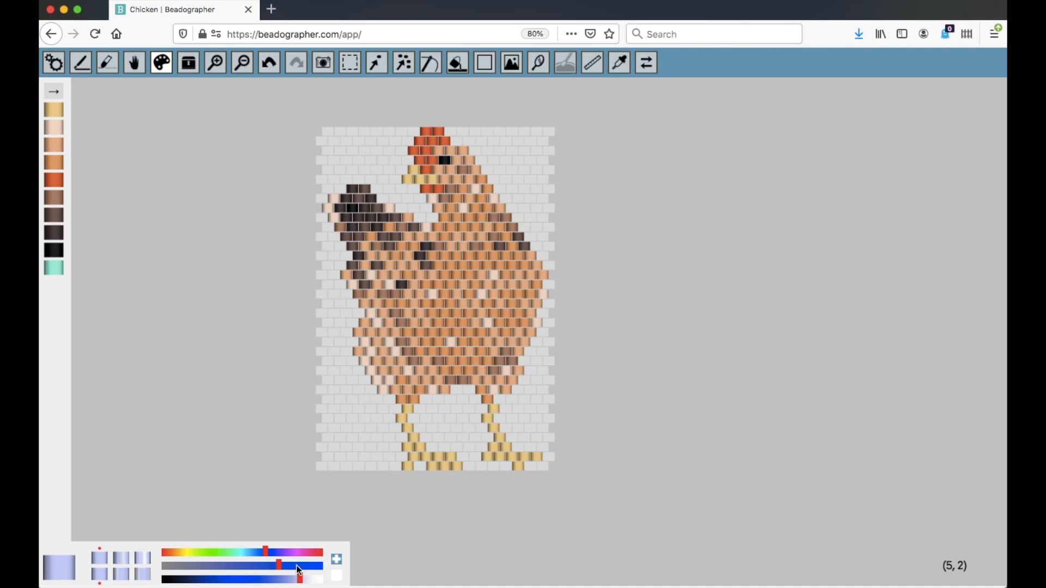
left_click_drag(279, 577, 298, 577)
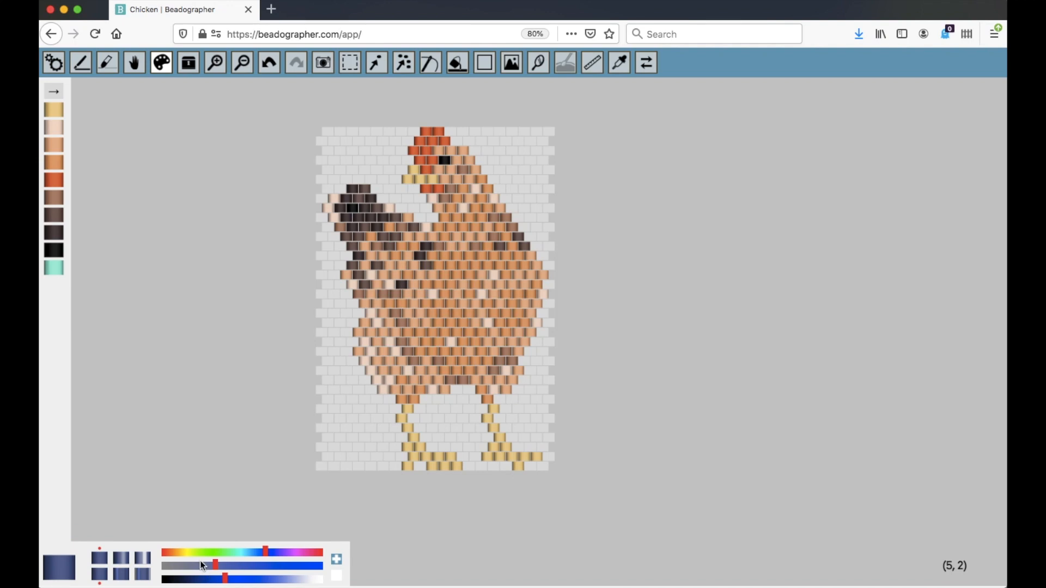
mouse_move(188, 62)
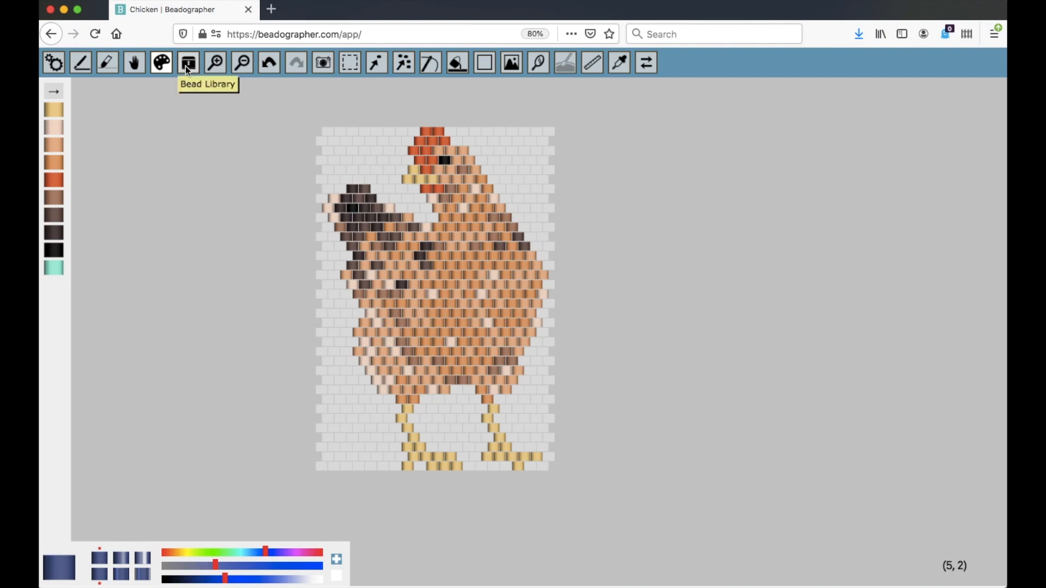
left_click(188, 62)
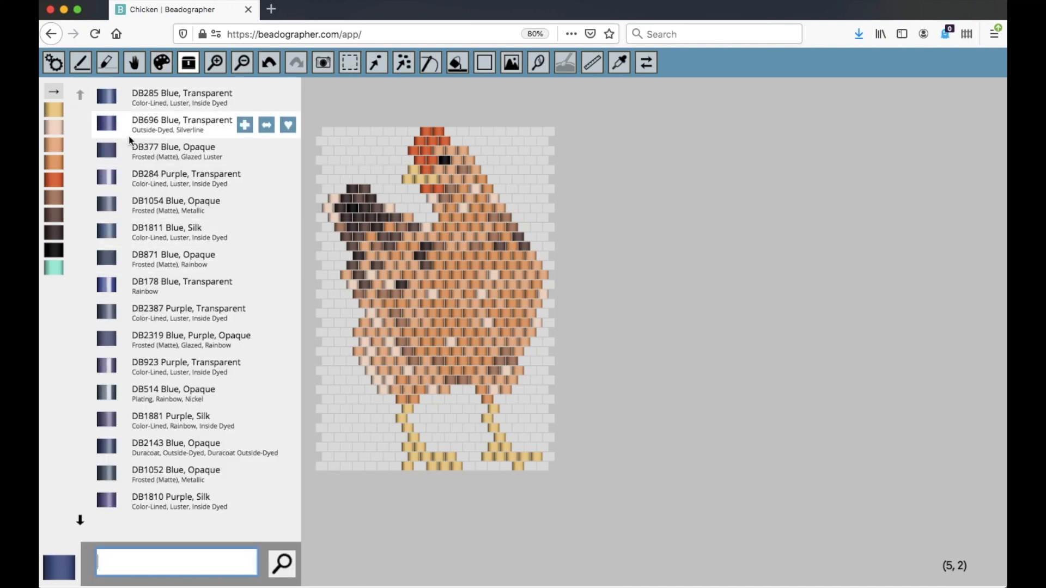